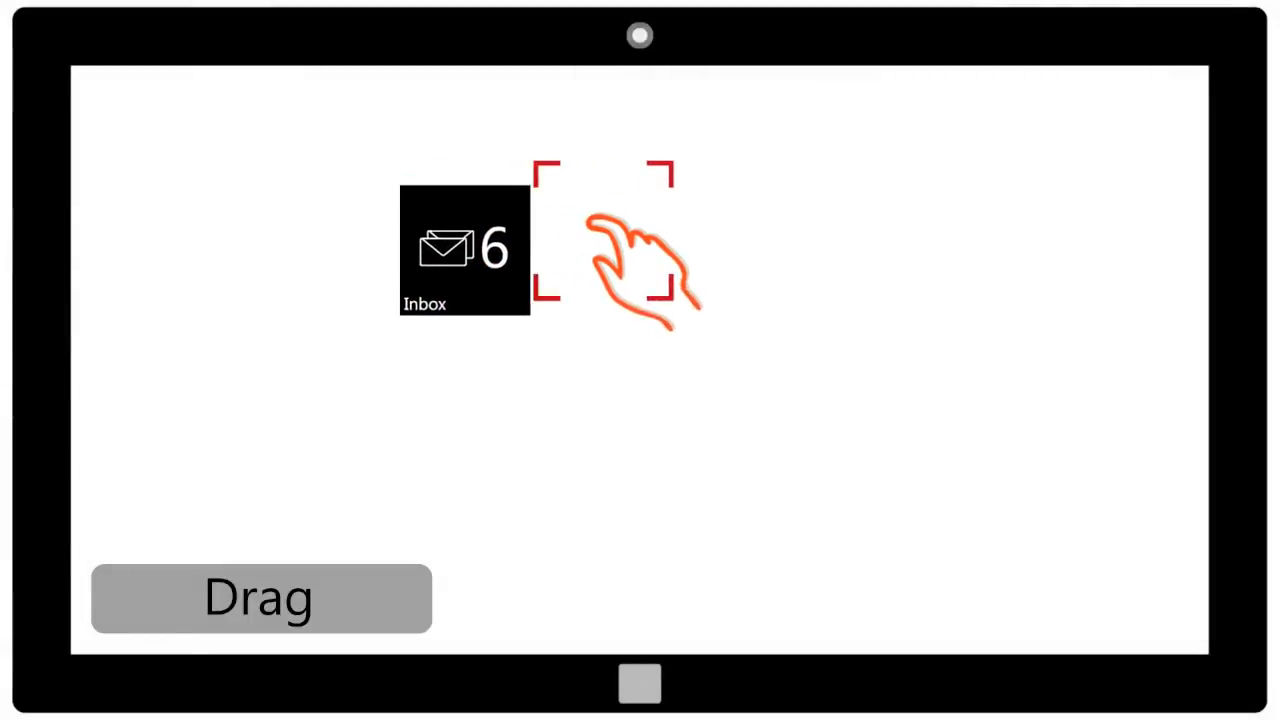
Drag the Inbox tile (6) to the right side and release it under the red bracket.
drag(464, 250, 922, 330)
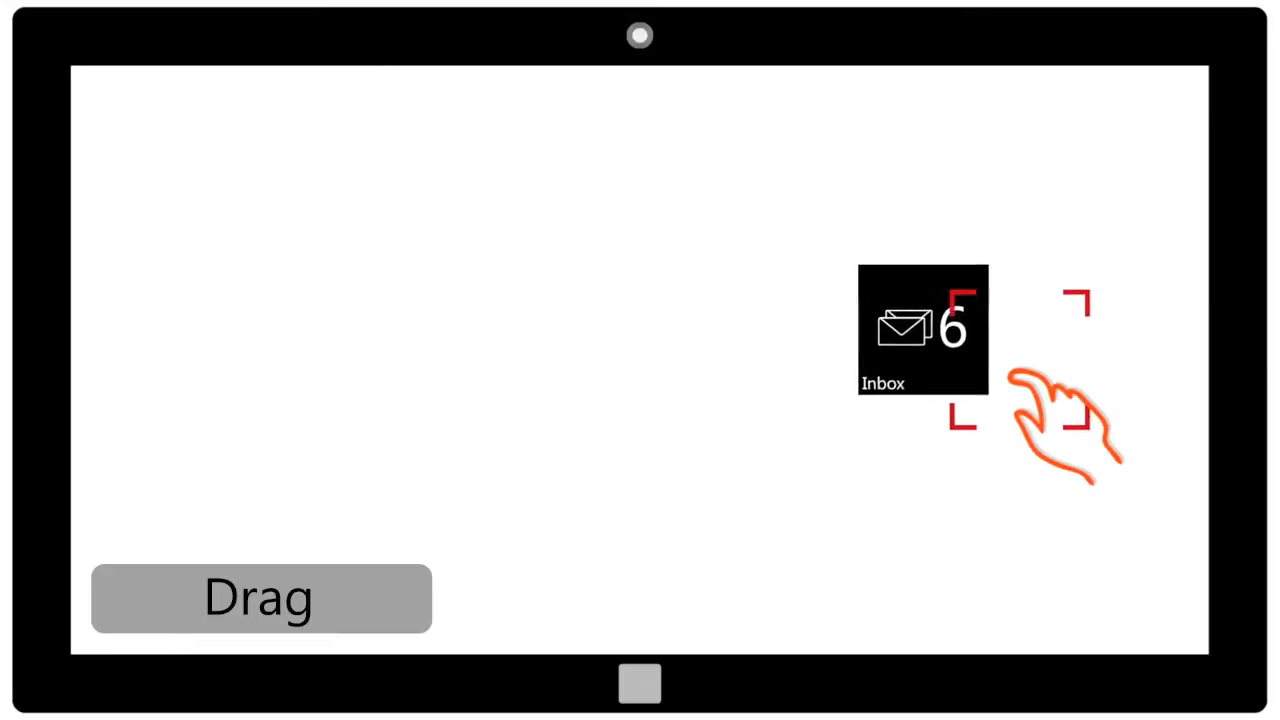
drag(920, 330, 1018, 360)
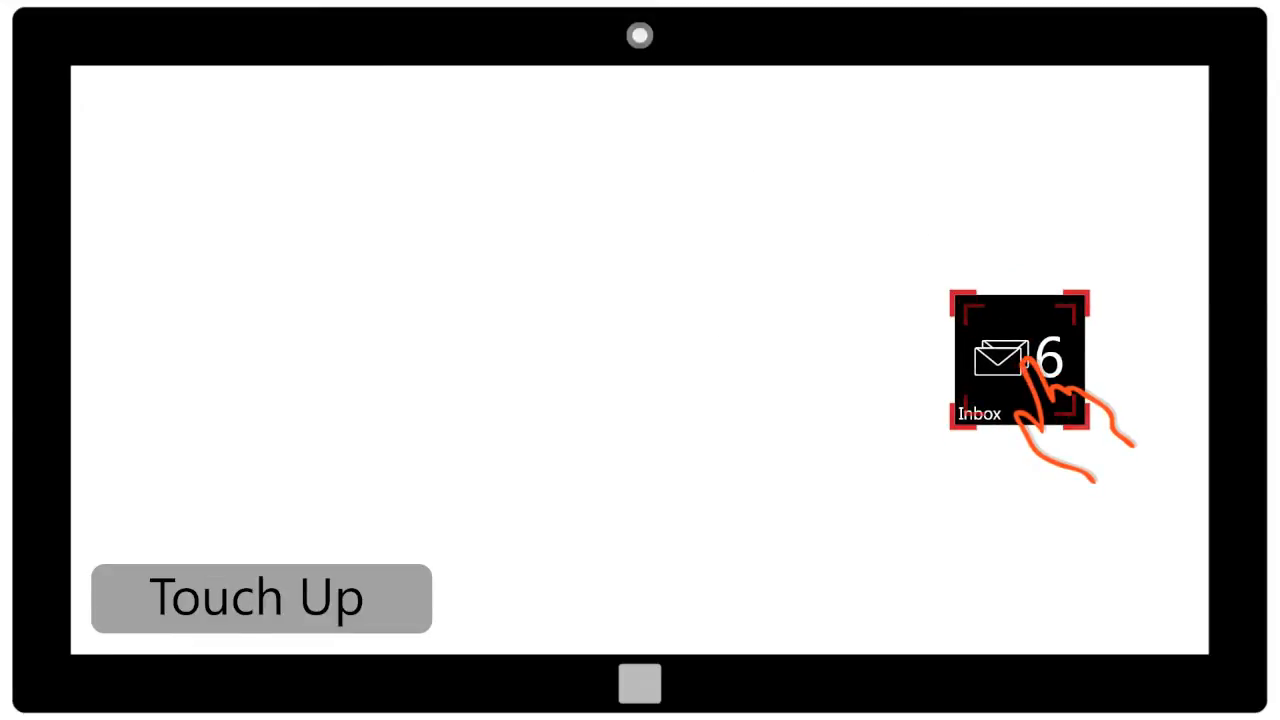
click(1018, 367)
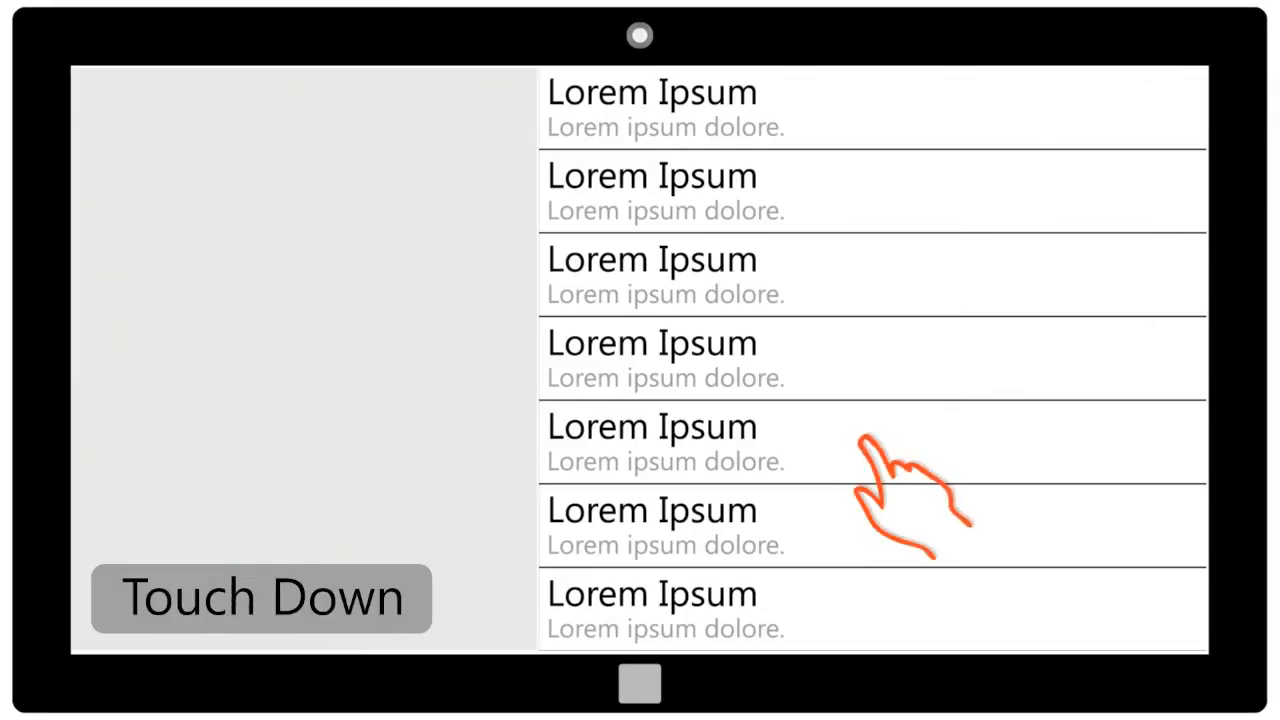
Touch the Lorem Ipsum list and scroll it down while the red edge bars catch up.
click(870, 443)
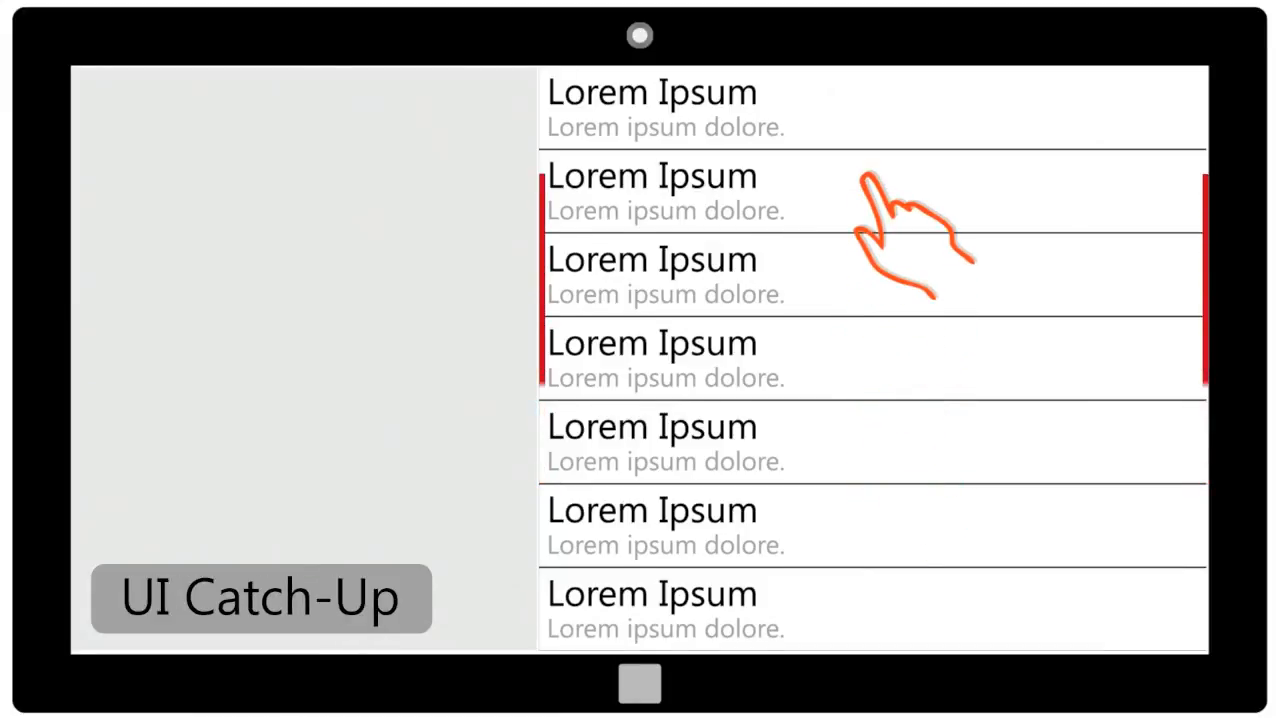
scroll(down, 3)
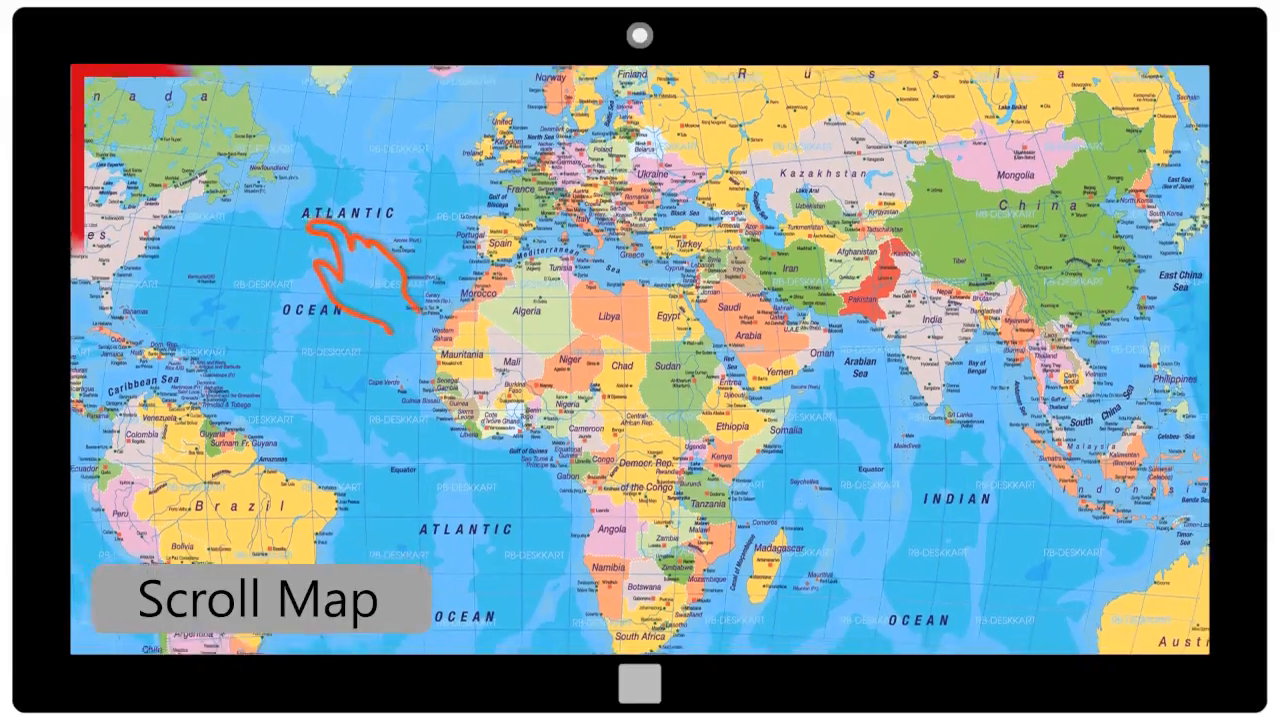
Scroll across the colourful world map.
scroll(down, 3)
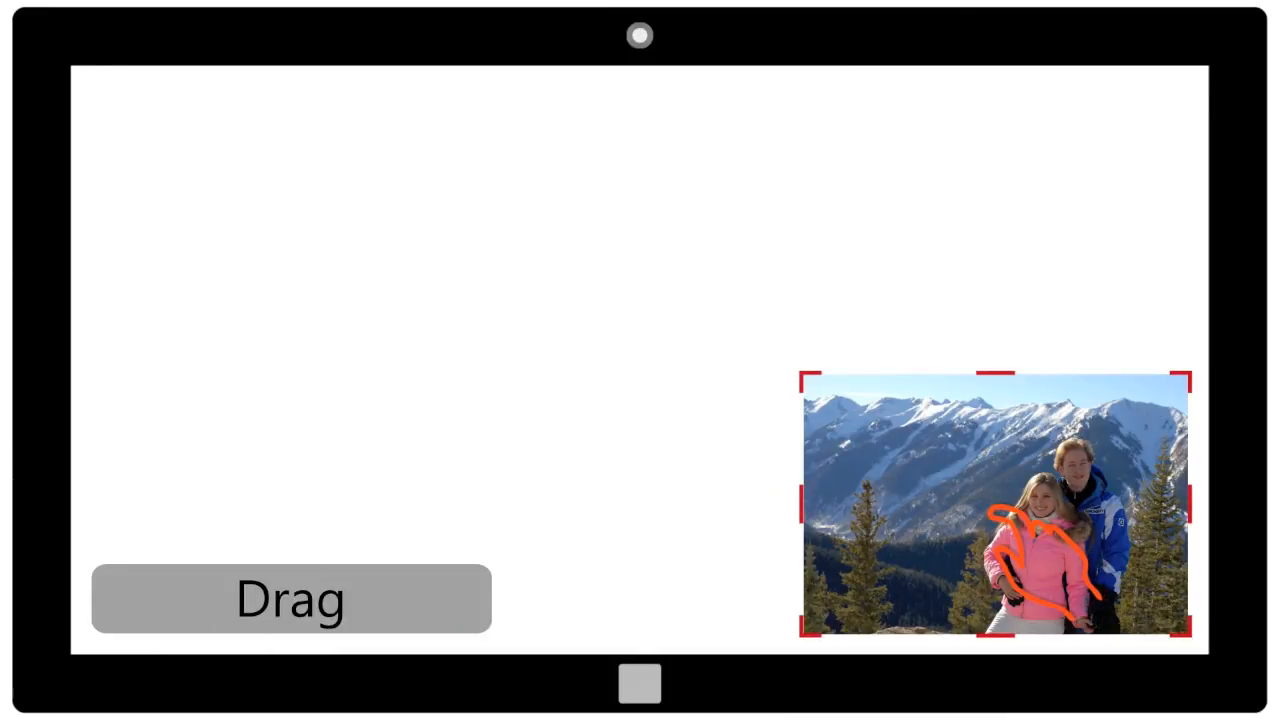
Move the mountain couple photo from bottom right to centre and take hold to resize.
drag(995, 510, 617, 350)
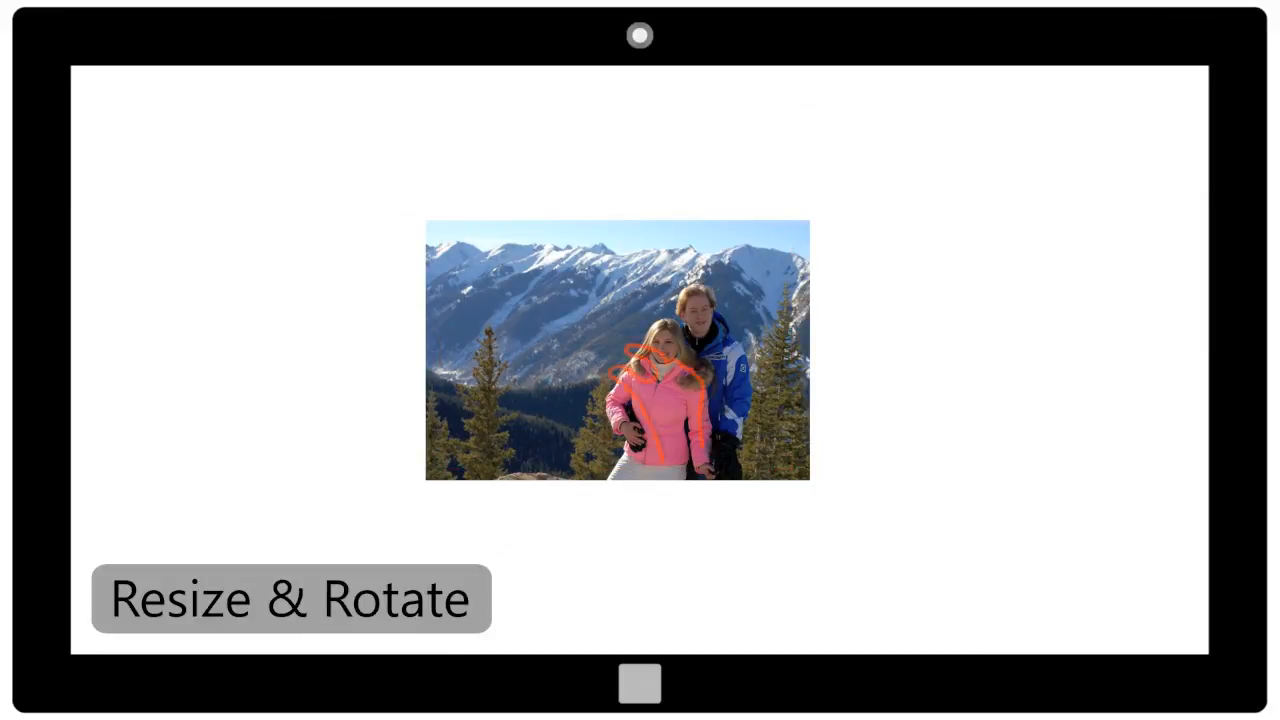
click(617, 360)
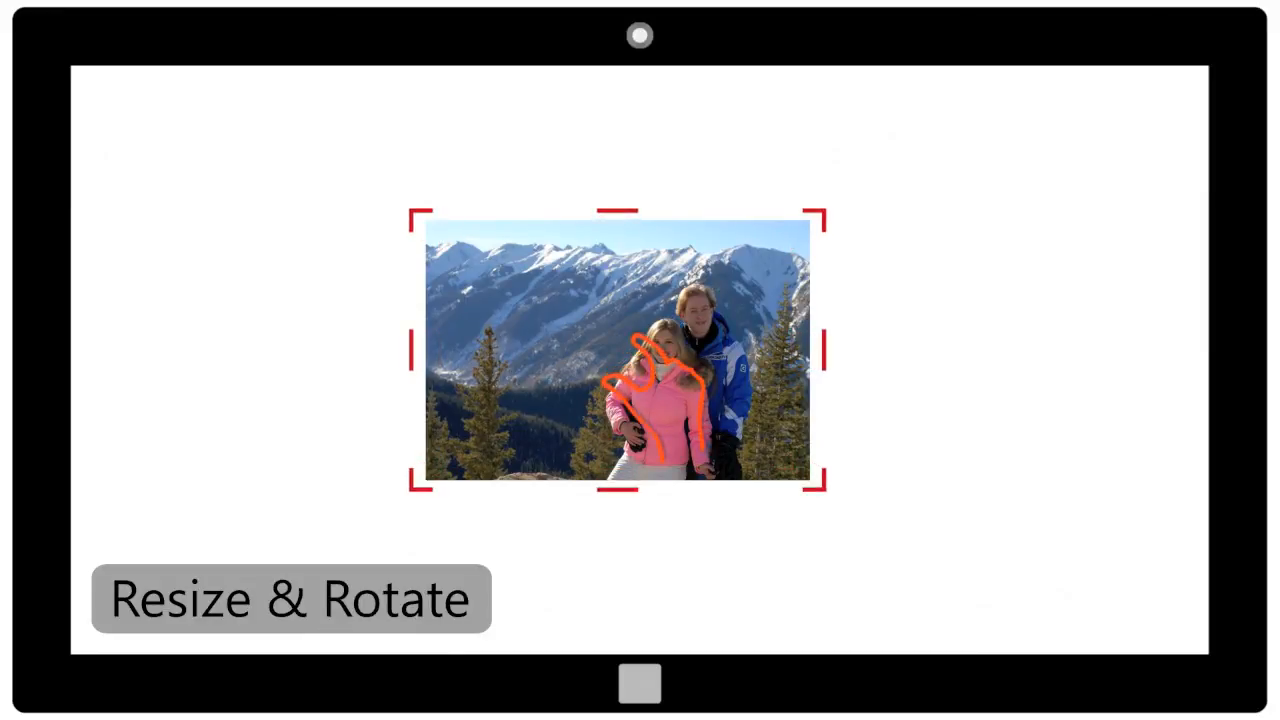